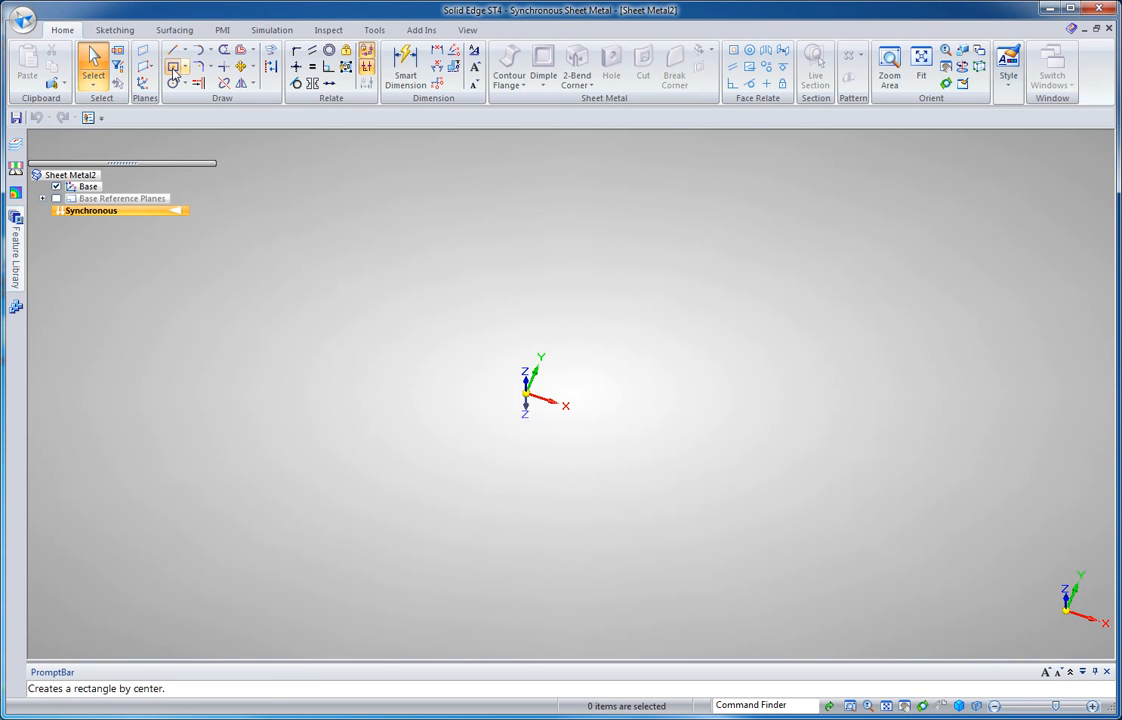
Draw a centre-based rectangle from the origin out to its corner point.
{"action": "left_click", "coordinate": [174, 70]}
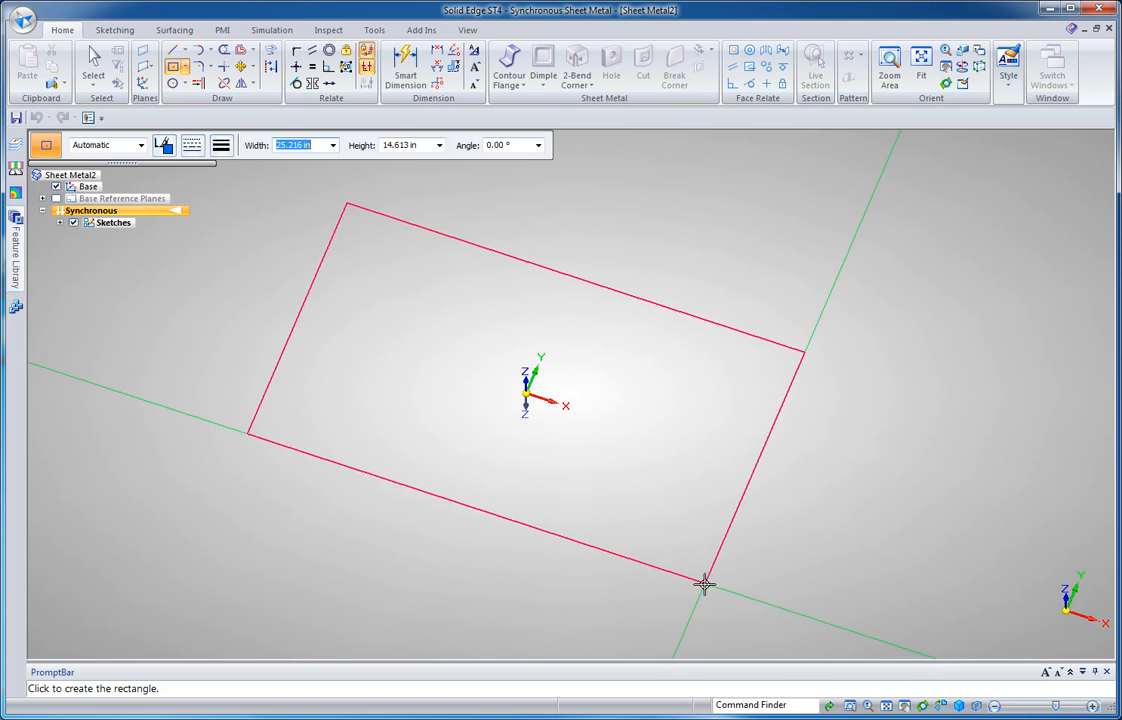
{"action": "left_click", "coordinate": [703, 585]}
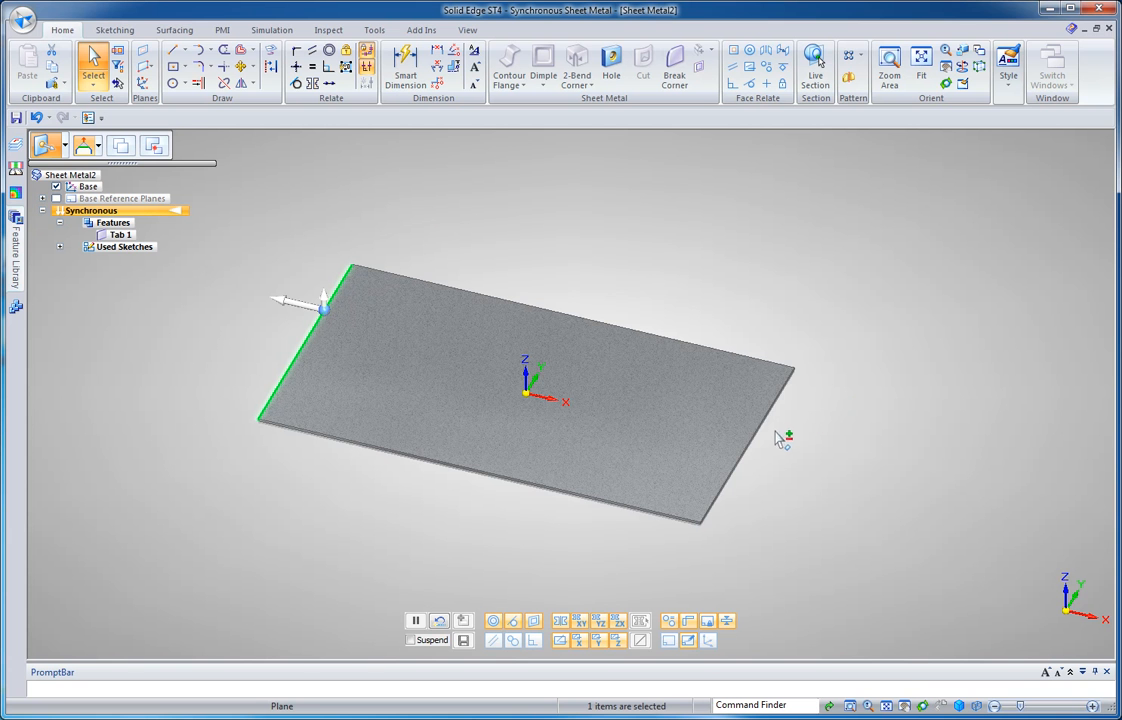
Create Tab 1 and select its left edge to start a flange.
{"action": "left_click", "coordinate": [775, 430]}
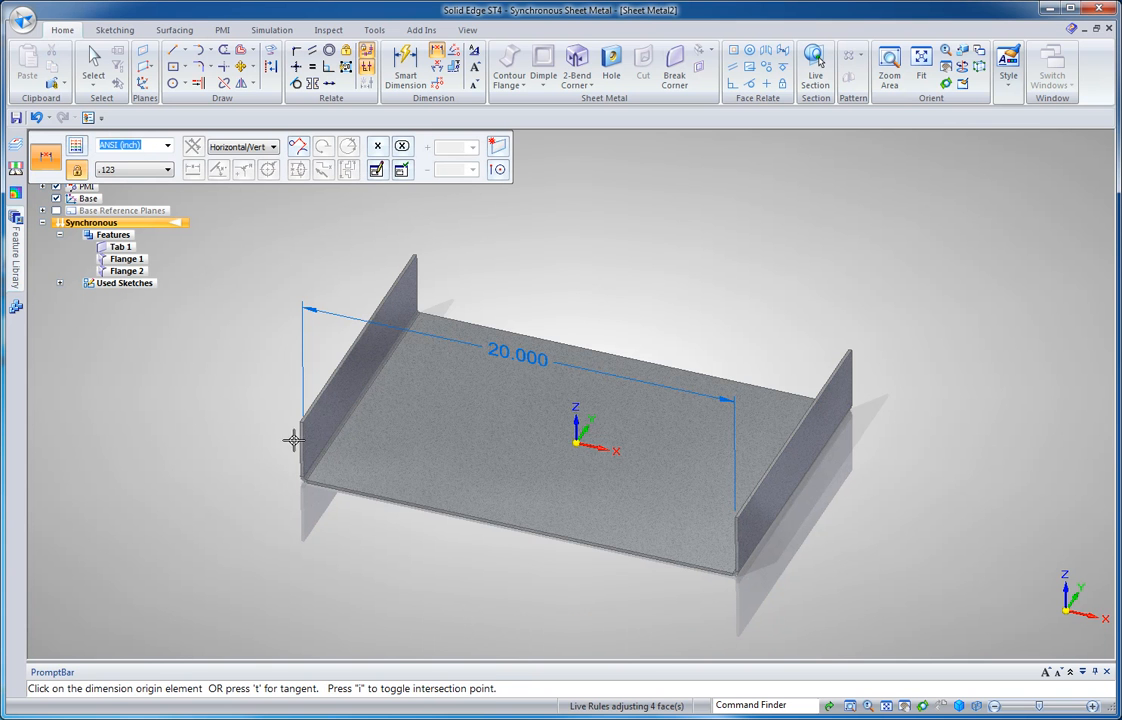
{"action": "mouse_move", "coordinate": [294, 436]}
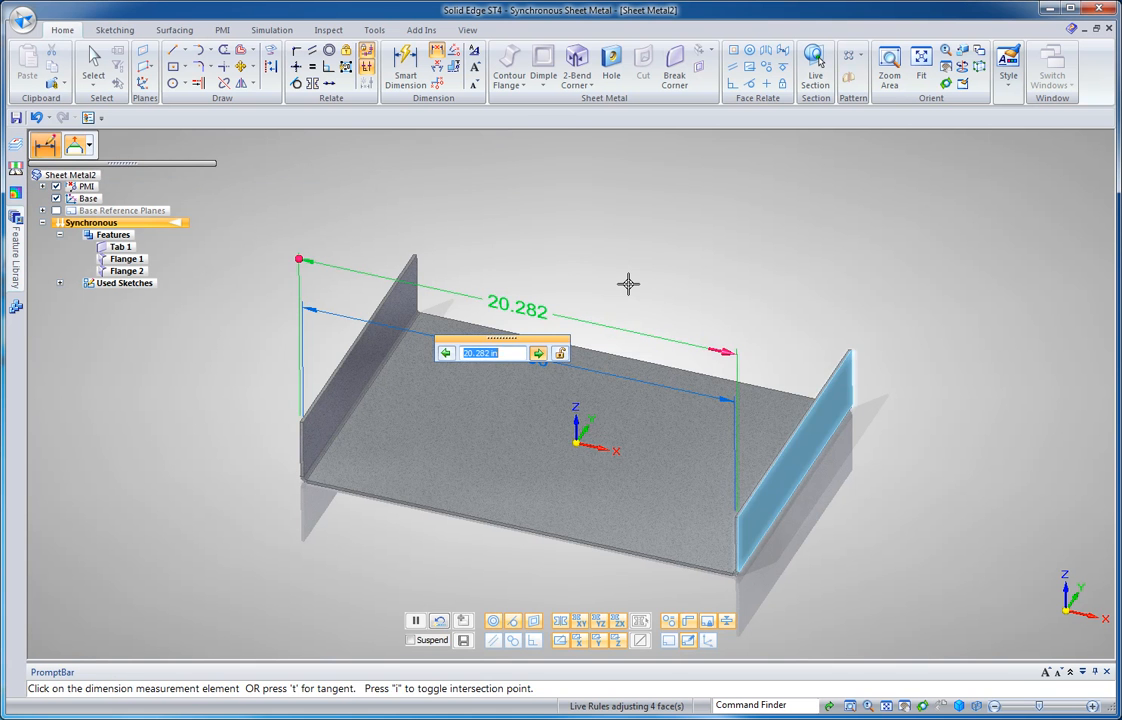
Enter 22 as the outside distance between the two side flanges.
{"action": "type", "text": "22"}
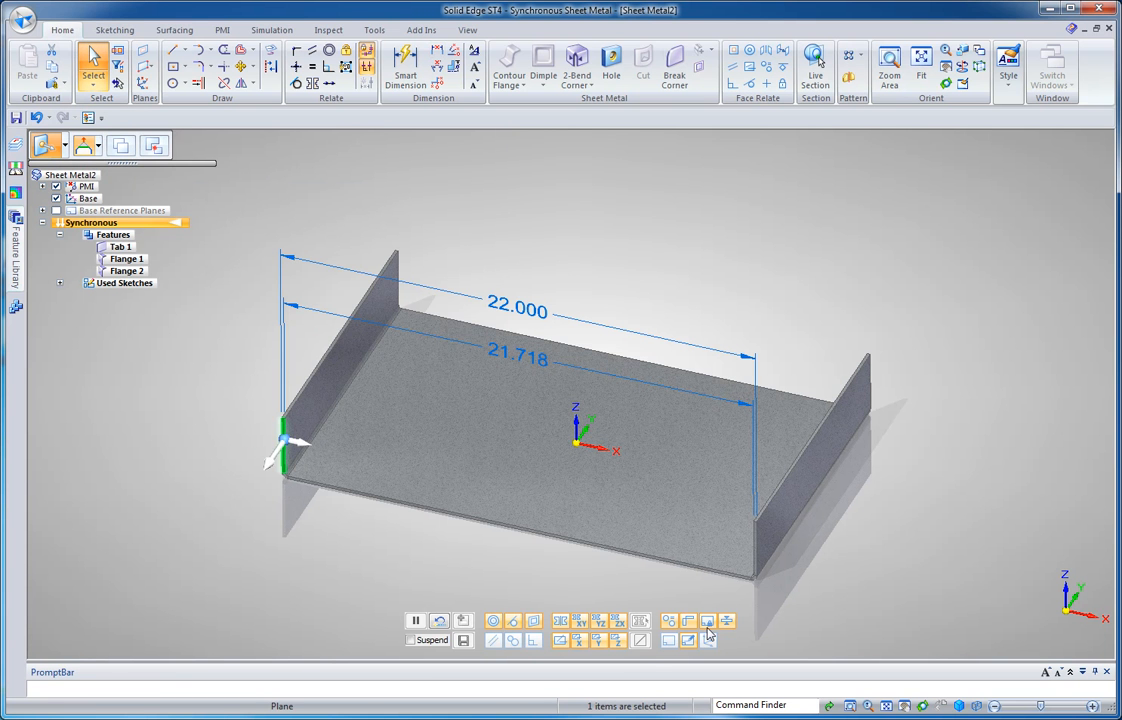
Add front ear flanges and dimension the left ear's top edge to 3.000 in.
{"action": "left_click", "coordinate": [753, 560]}
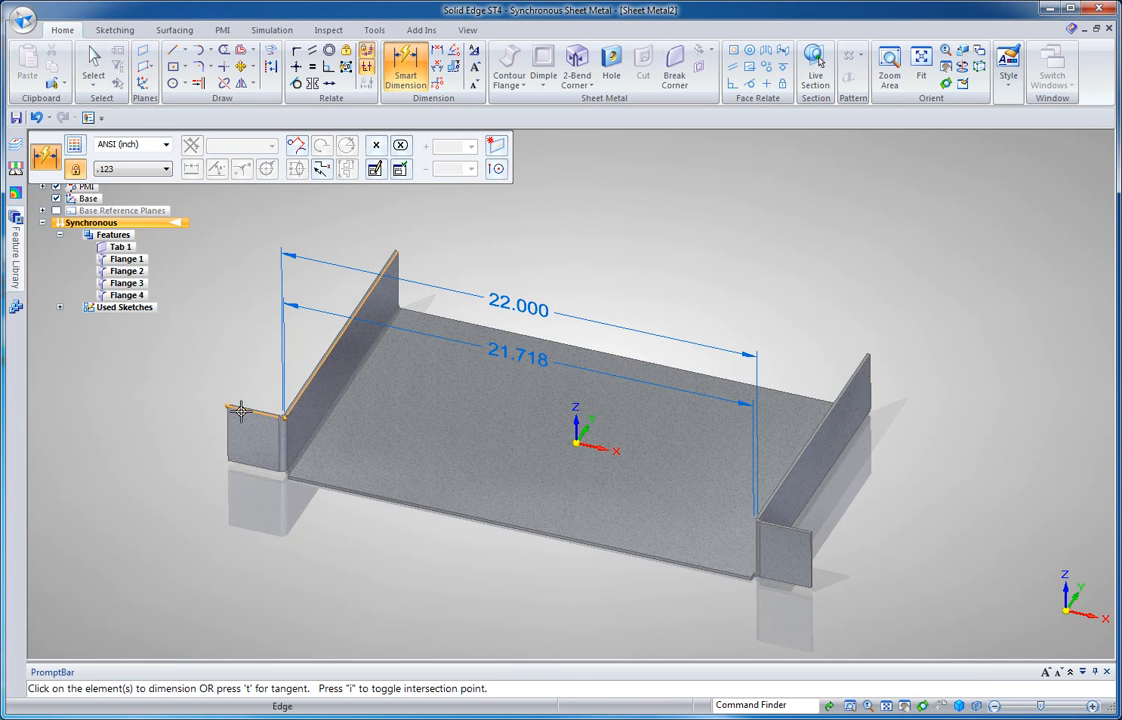
{"action": "left_click", "coordinate": [240, 410]}
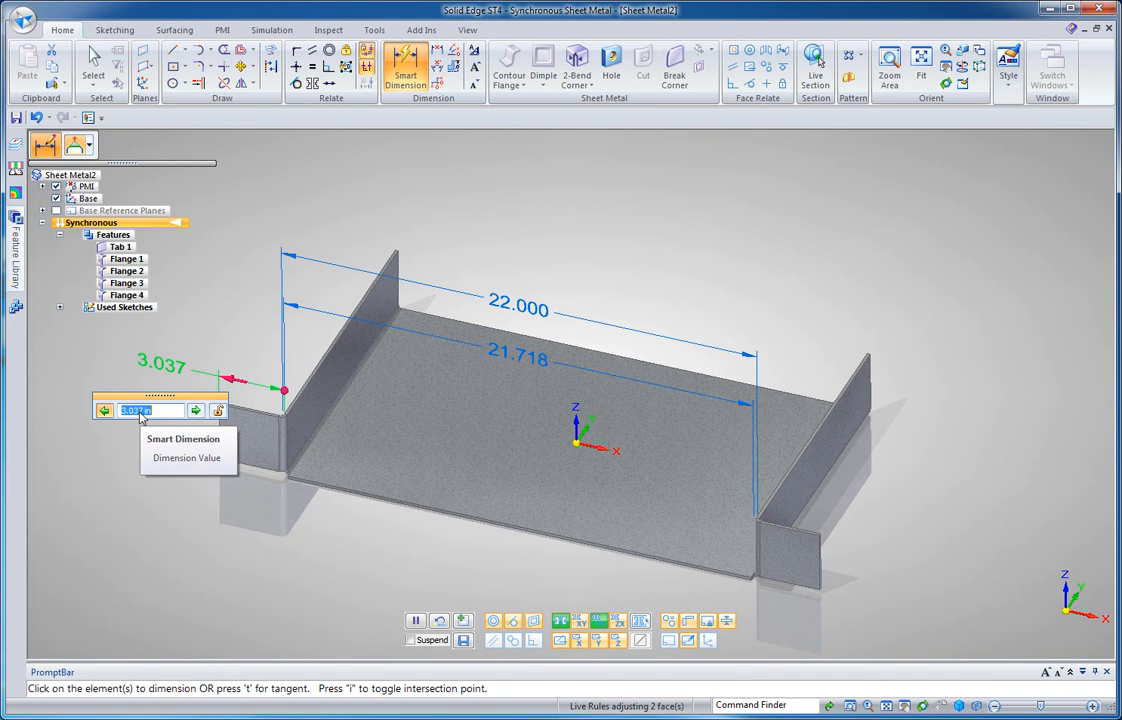
{"action": "type", "text": "2.509"}
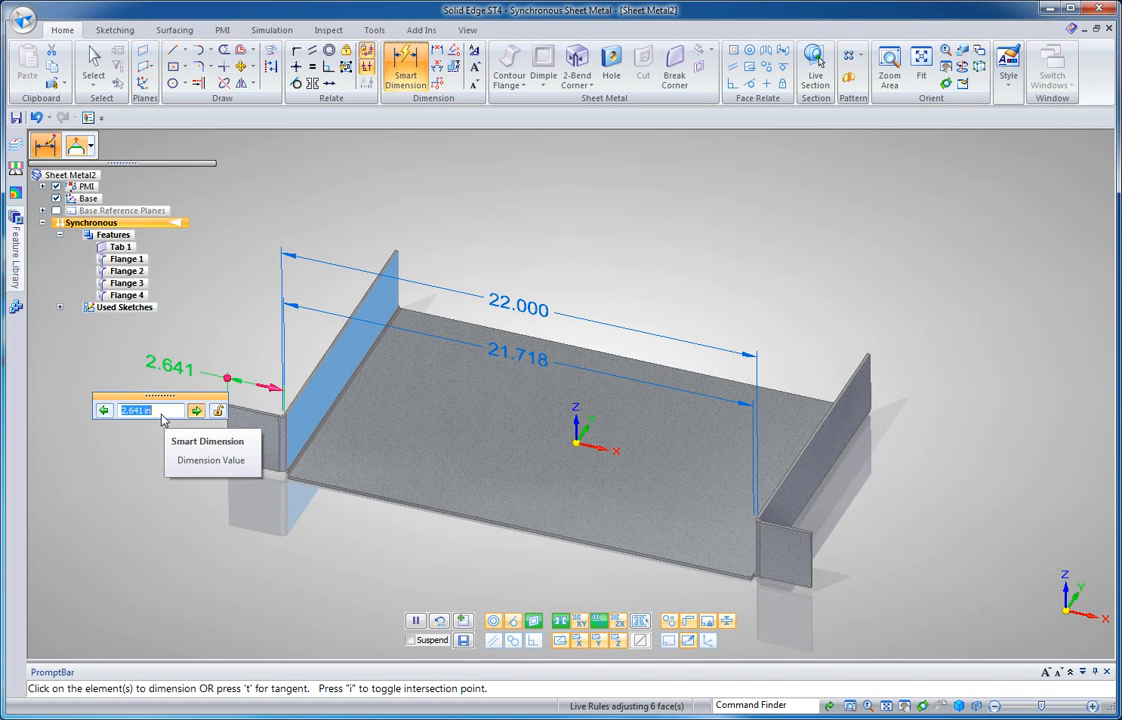
{"action": "type", "text": "3.000"}
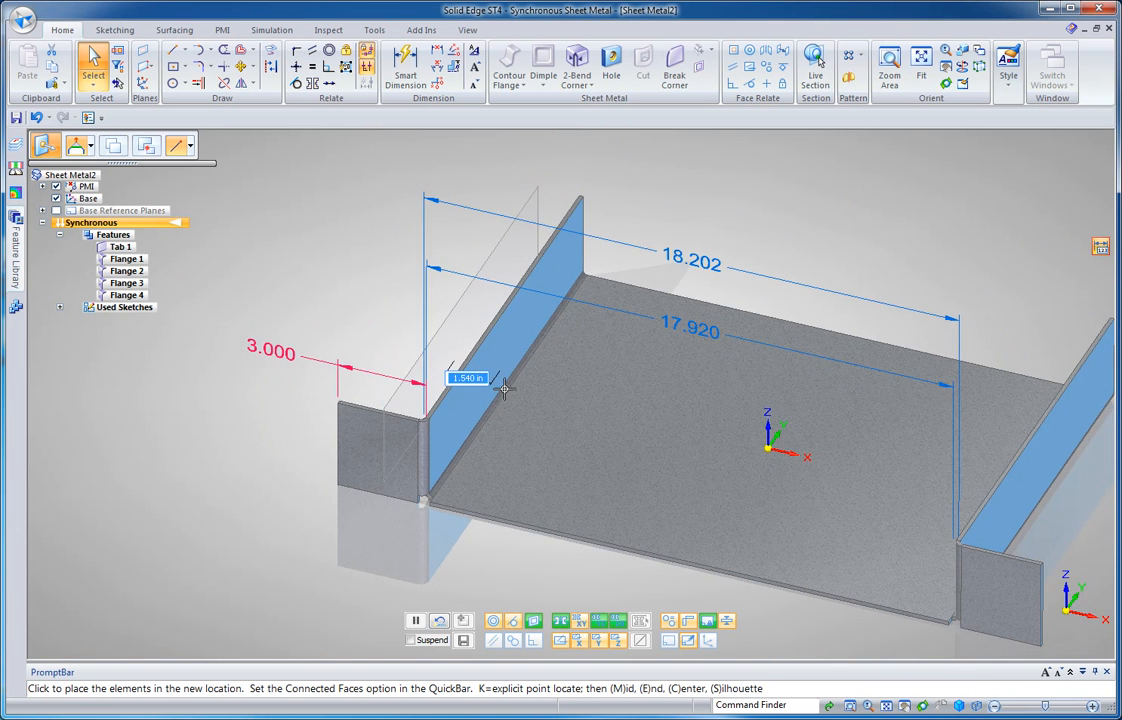
Drag the left side wall inward so the spans read 20.282 outer, 20.000 inner.
{"action": "left_click_drag", "start_coordinate": [500, 390], "coordinate": [405, 477]}
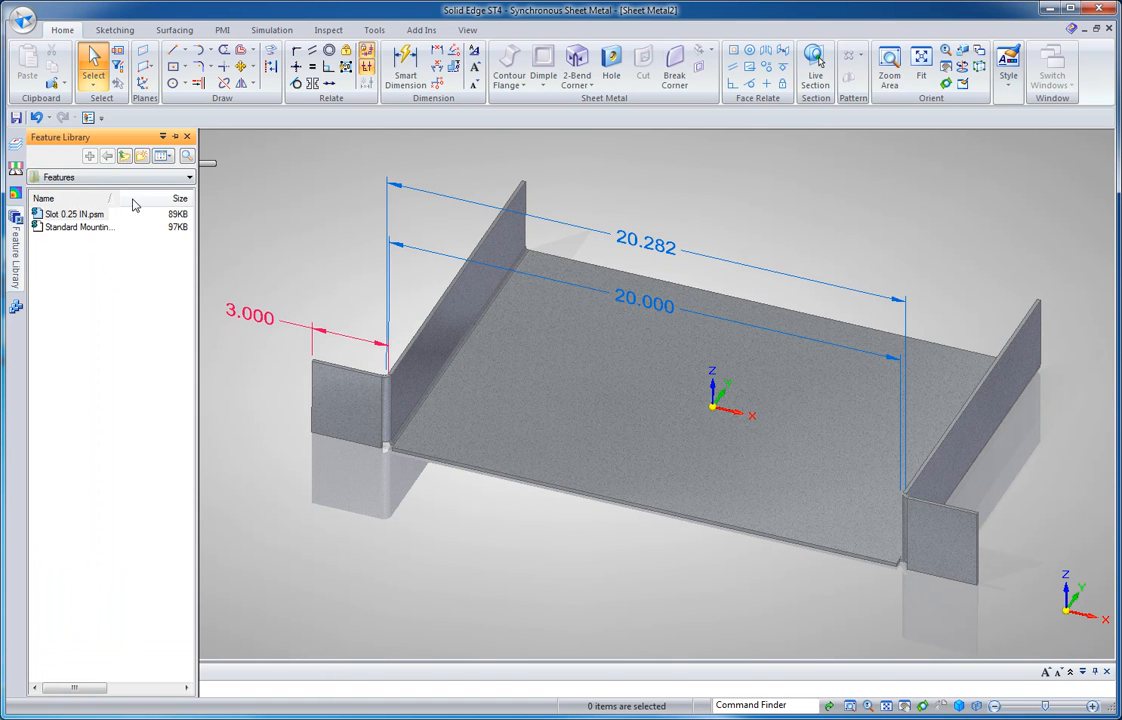
Place the Slot 0.25 IN library feature as two slots on the left ear.
{"action": "left_click", "coordinate": [80, 232]}
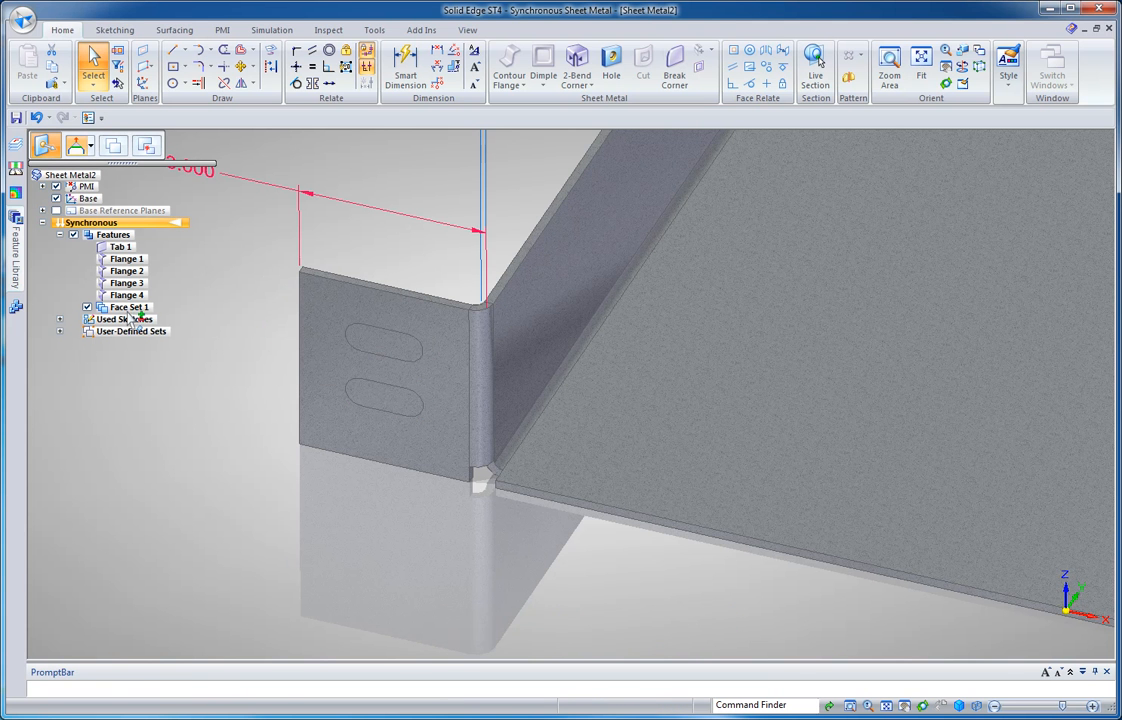
{"action": "right_click", "coordinate": [125, 307]}
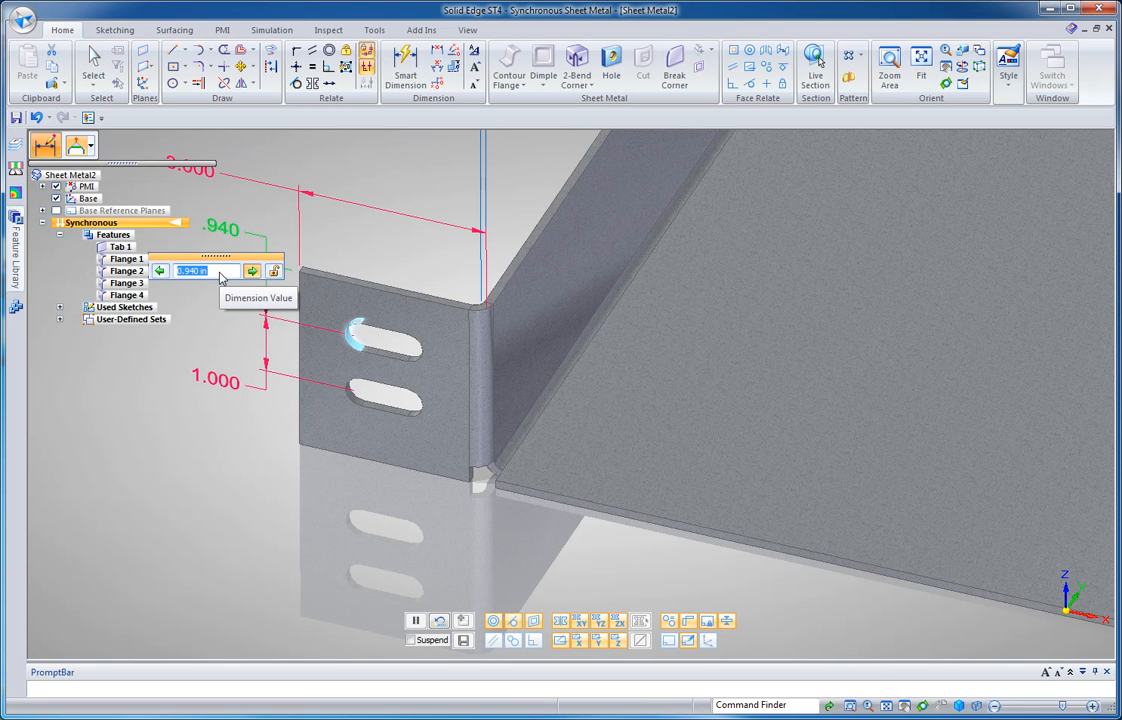
Set the slot positioning dimensions to 1.000 in.
{"action": "type", "text": "1"}
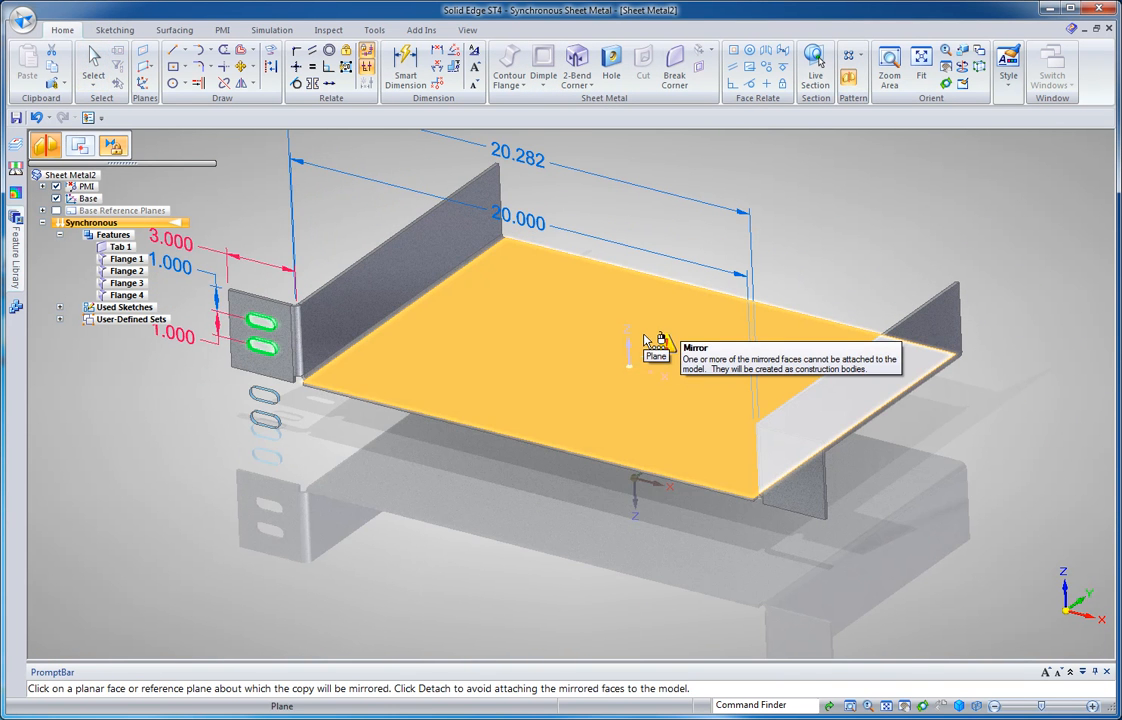
Mirror the slots across the tray's centre plane onto the right ear.
{"action": "left_click", "coordinate": [647, 338]}
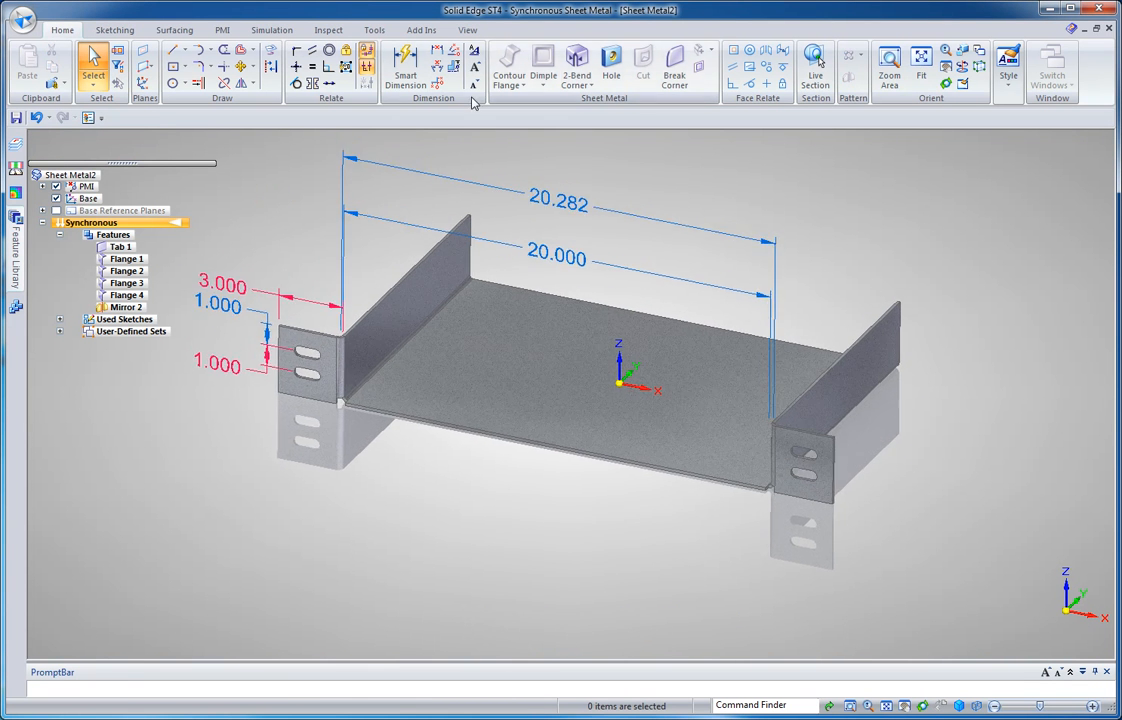
Dimension between both ear edge midpoints and enter 24 in.
{"action": "left_click", "coordinate": [400, 70]}
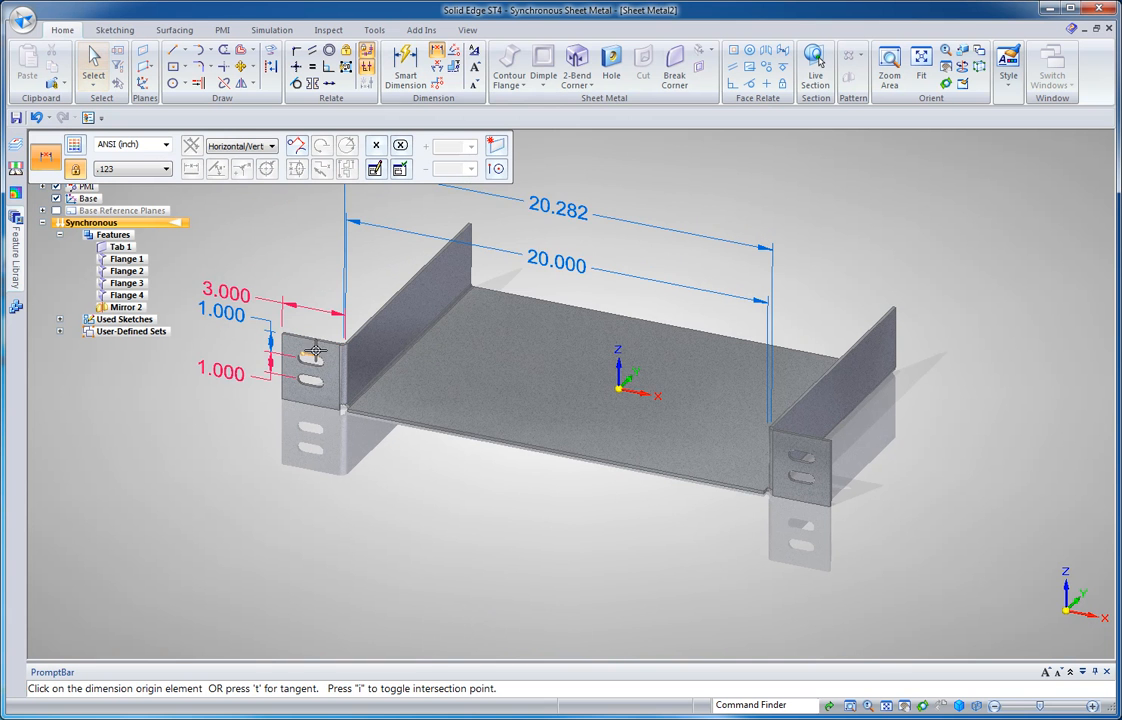
{"action": "left_click", "coordinate": [496, 168]}
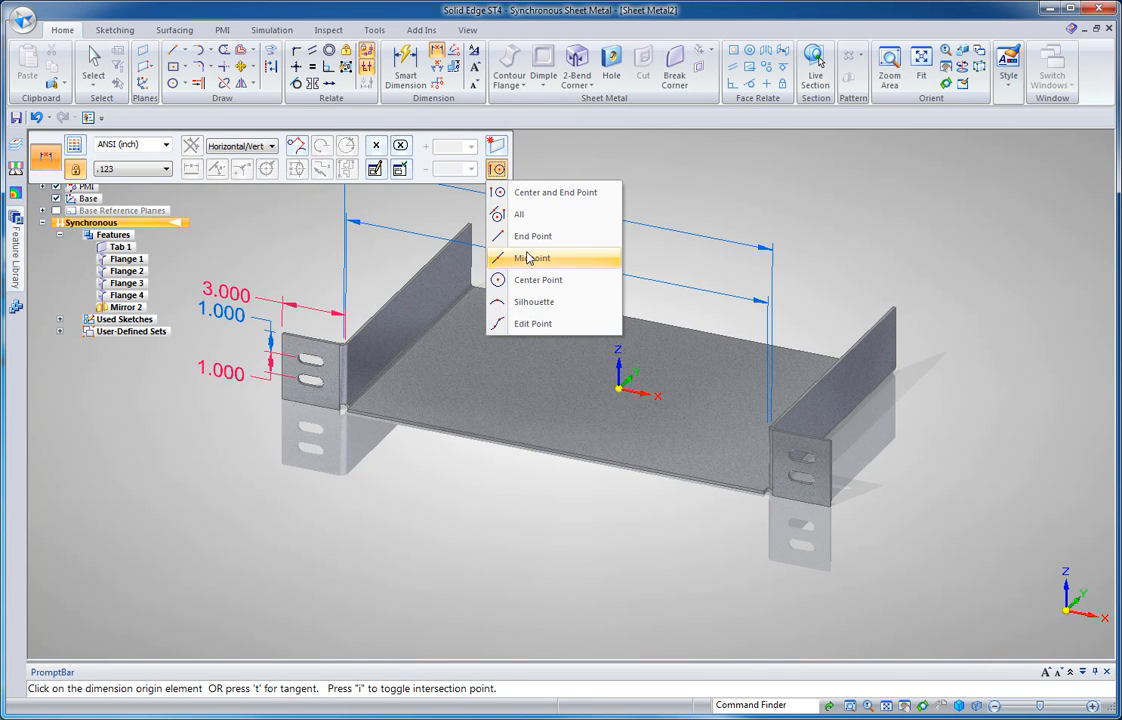
{"action": "left_click", "coordinate": [553, 258]}
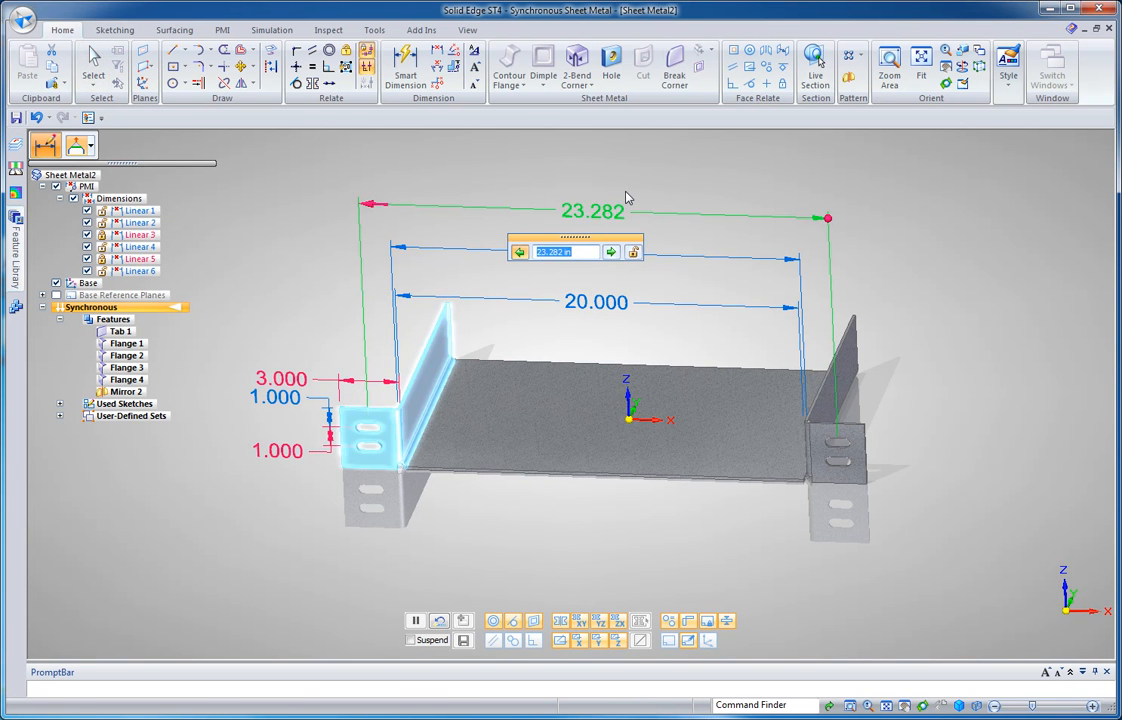
{"action": "type", "text": "24"}
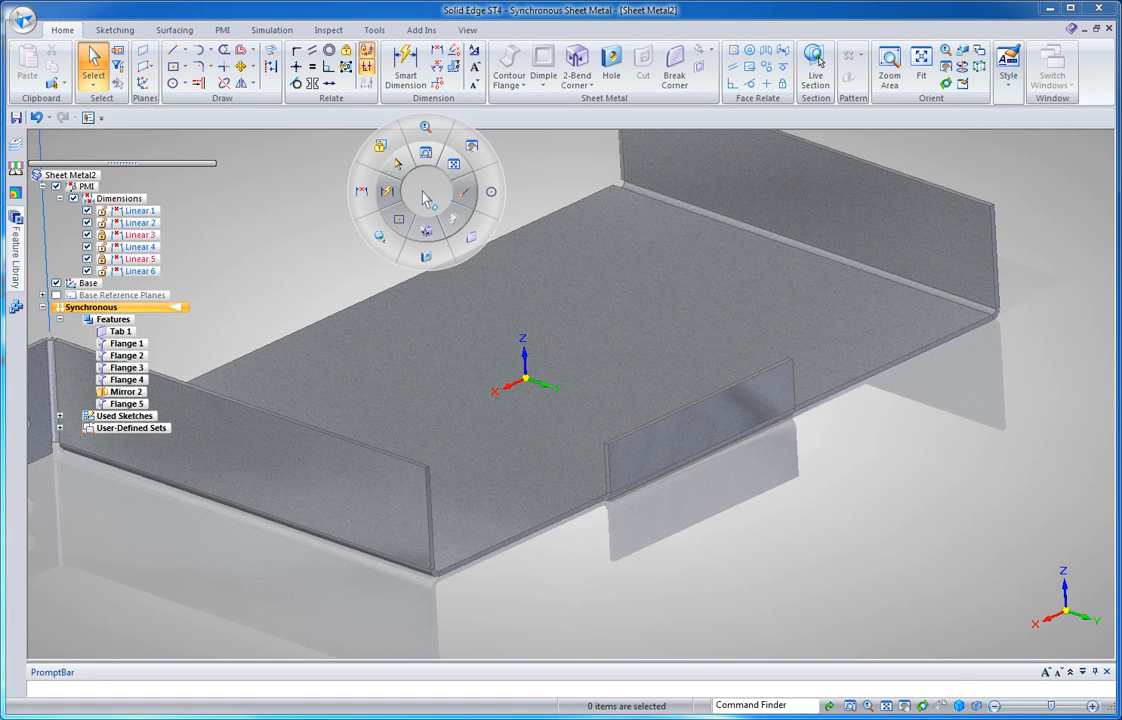
Place a width dimension on the new small partial flange tab.
{"action": "left_click", "coordinate": [414, 70]}
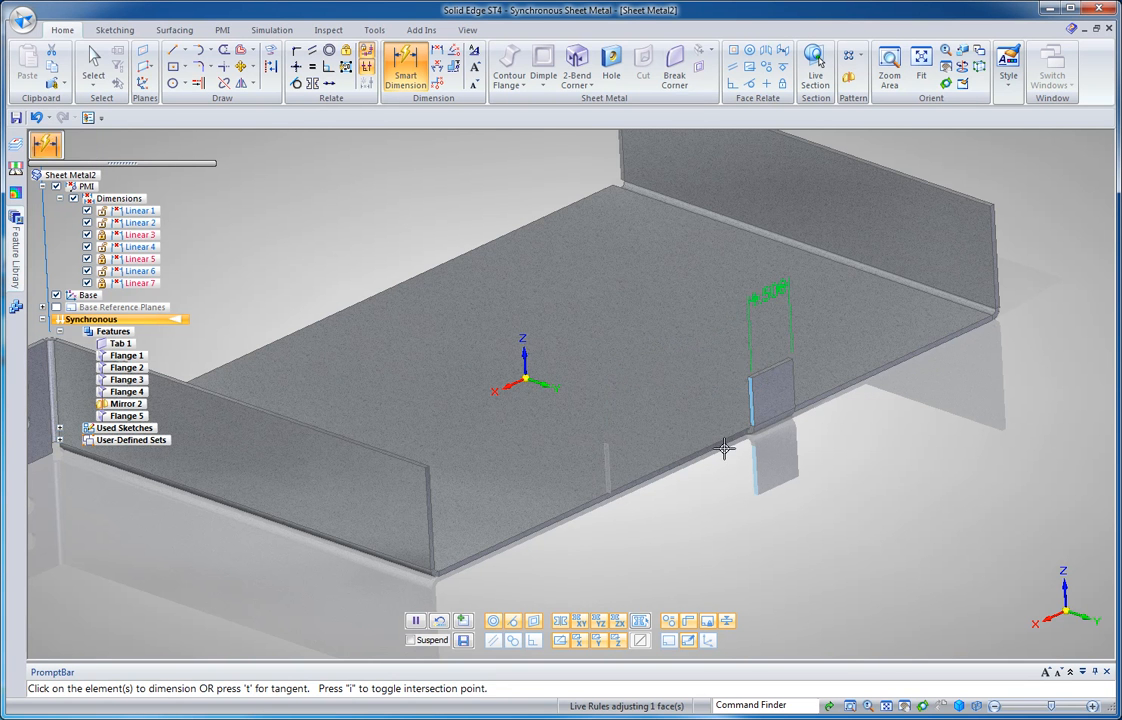
{"action": "left_click", "coordinate": [755, 400]}
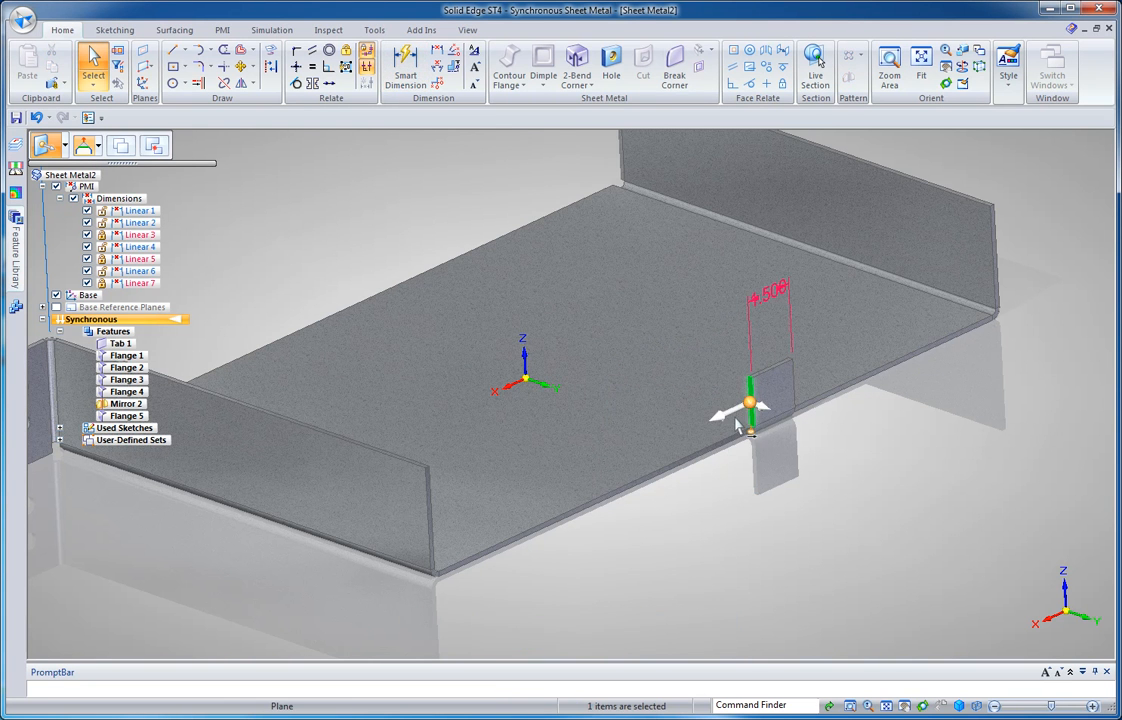